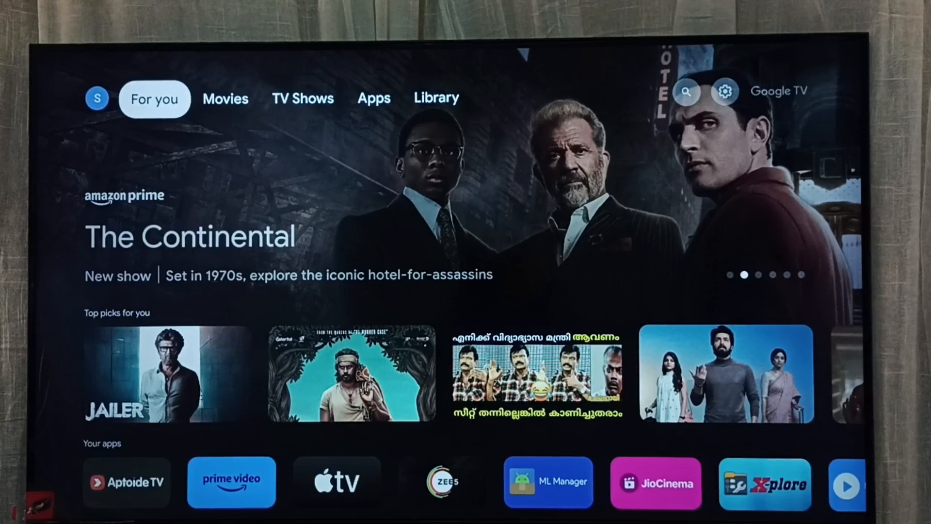
- Reach the Choose an account screen via Apps, Search and the profile avatar
left_click(373, 98)
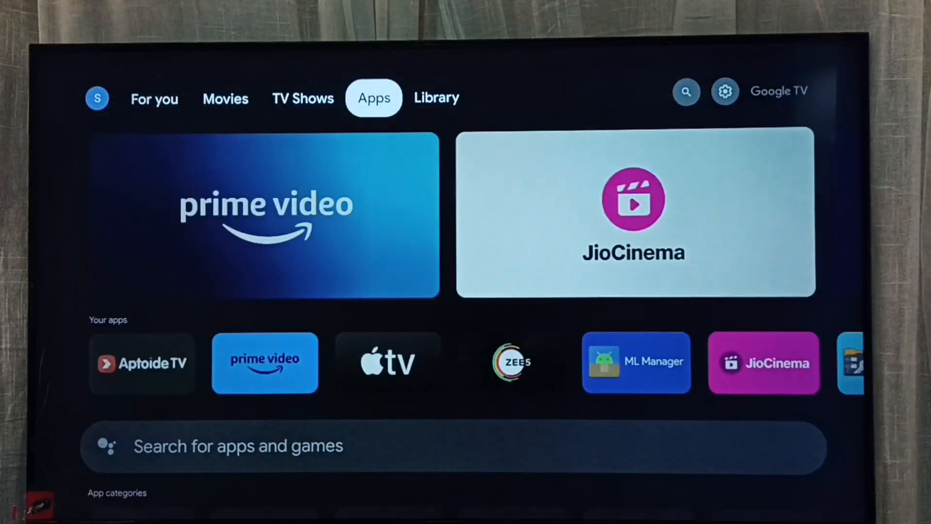
left_click(685, 91)
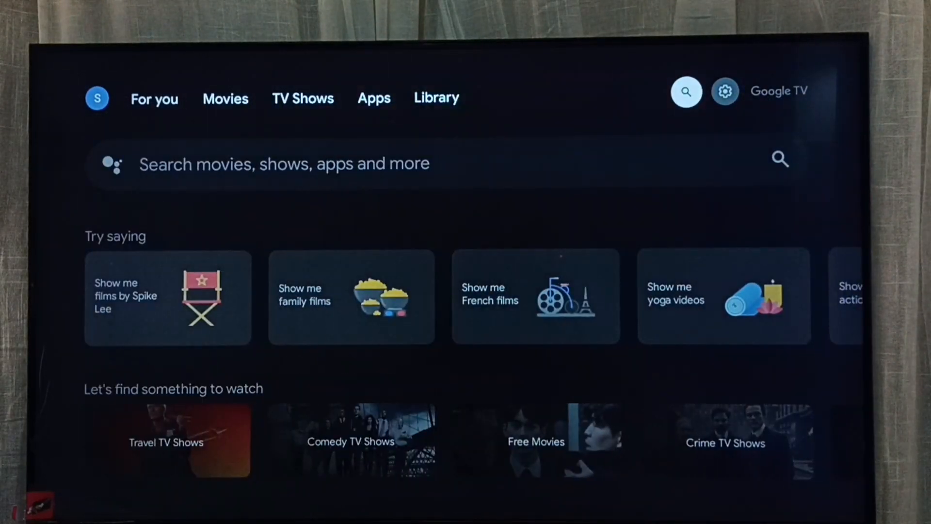
left_click(726, 92)
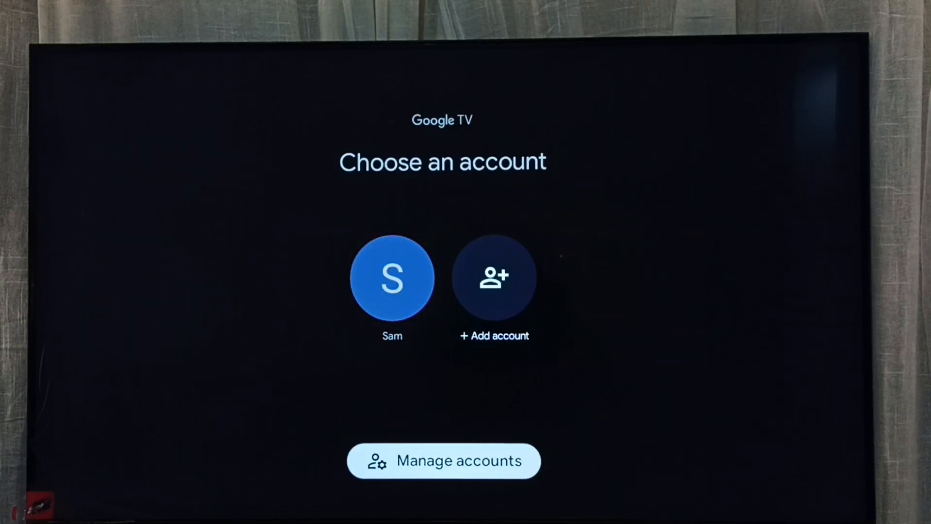
- Select the existing profile to show its account settings with Google Assistant listed
left_click(392, 277)
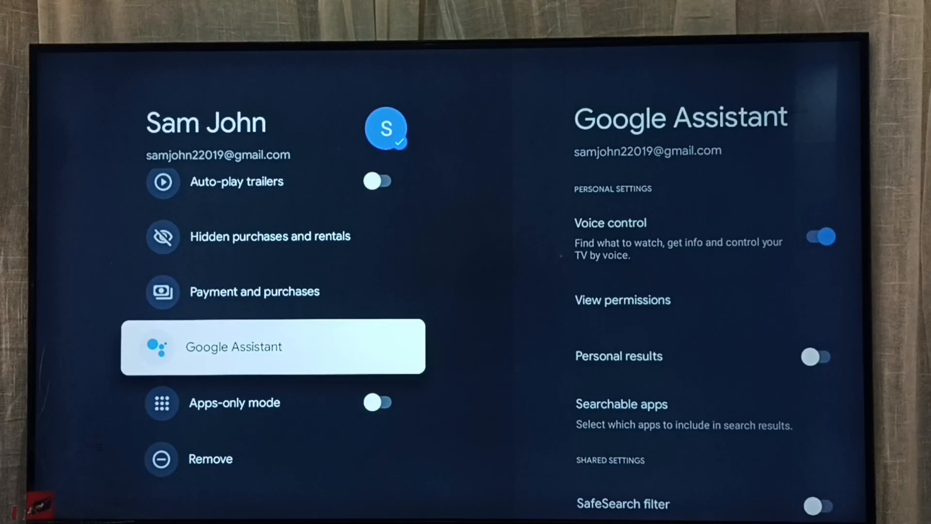
- Switch the Voice control toggle off in Google Assistant settings
left_click(273, 346)
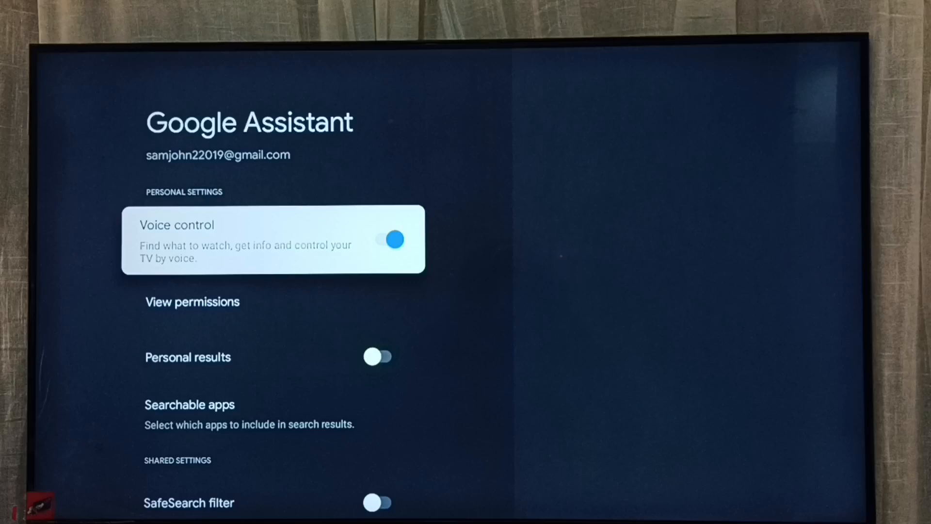
key("down")
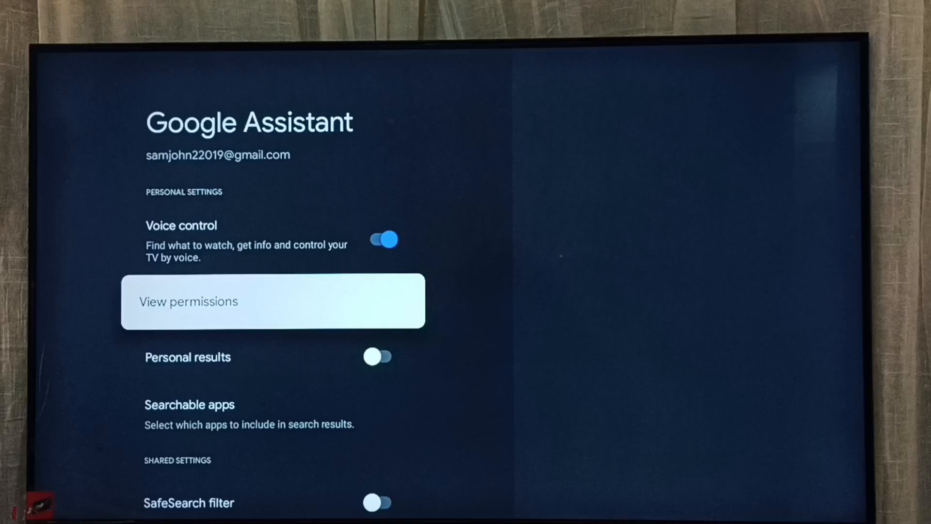
key("Up")
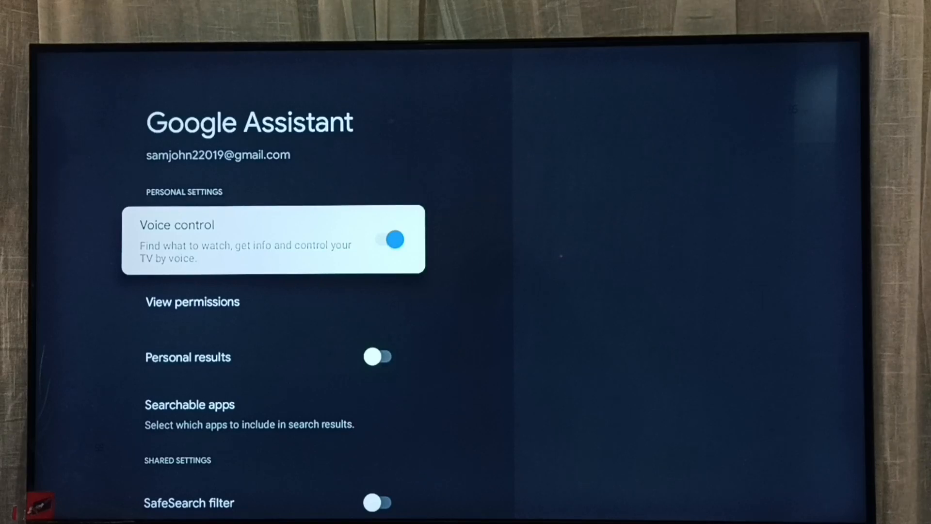
left_click(388, 240)
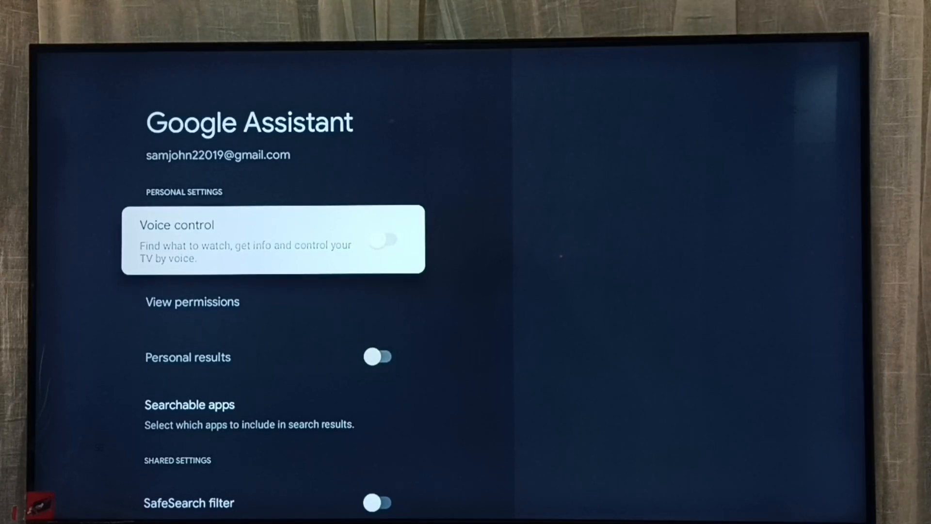
scroll("down", 3)
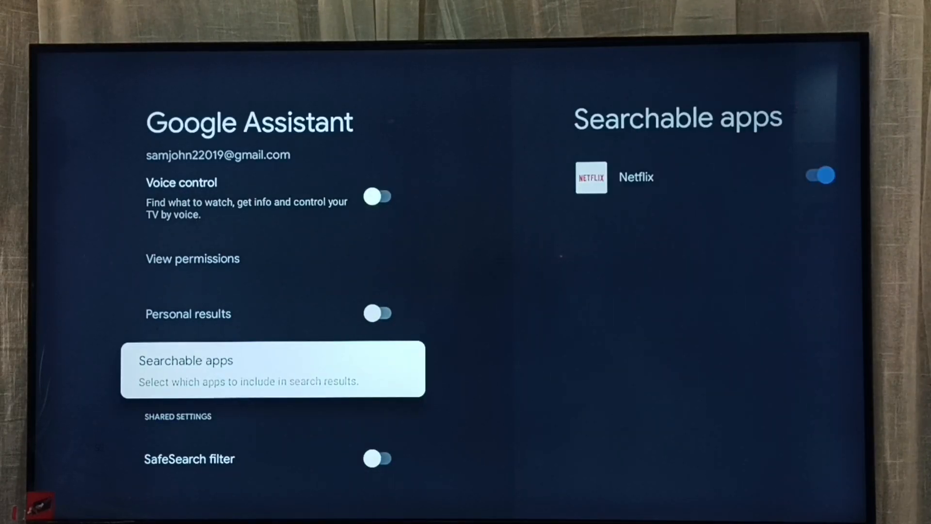